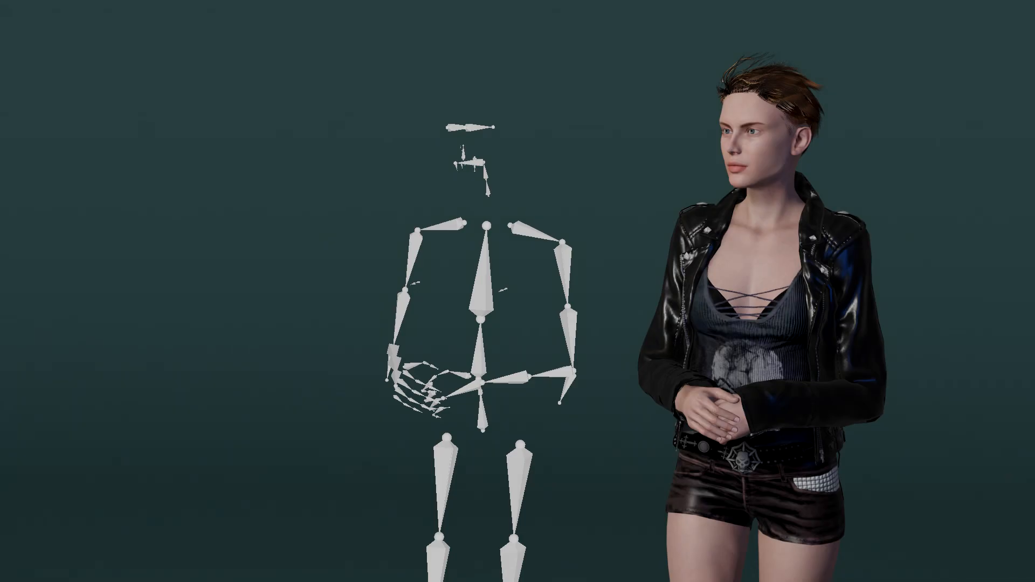
- Select Armature.001, show its Object Data properties and split the viewport into two stacked areas
left_click(24, 7)
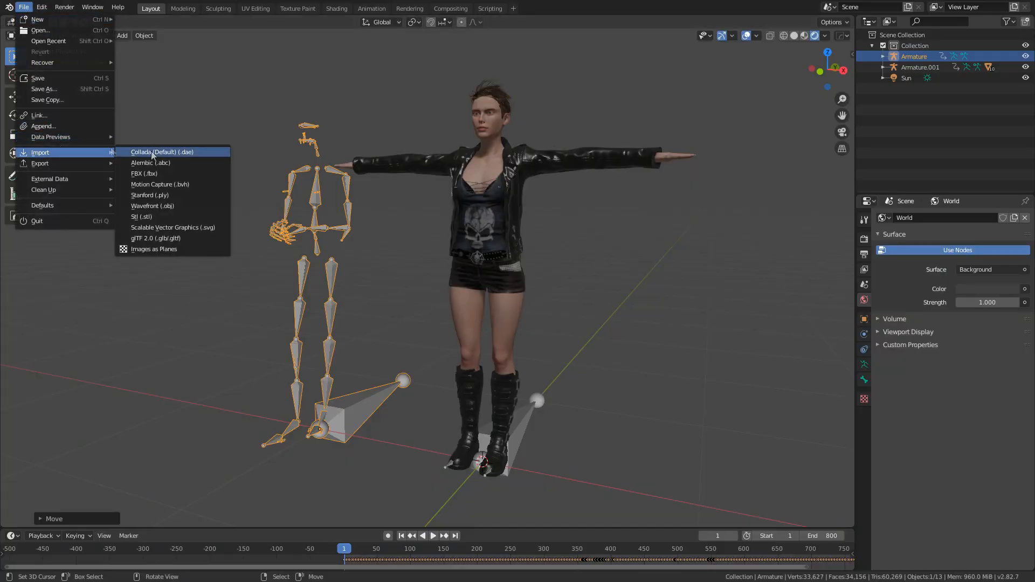
left_click(160, 185)
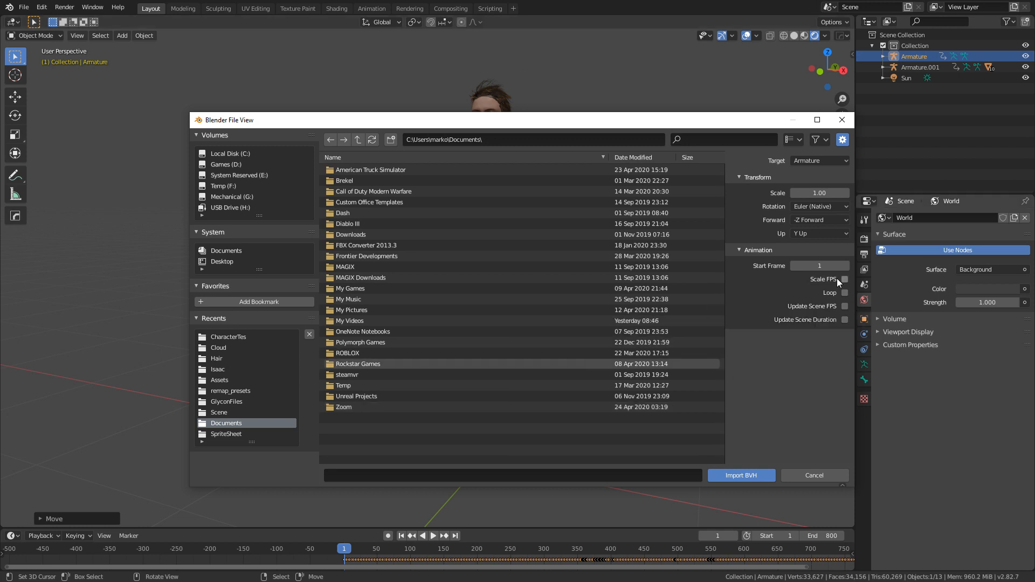
mouse_move(842, 279)
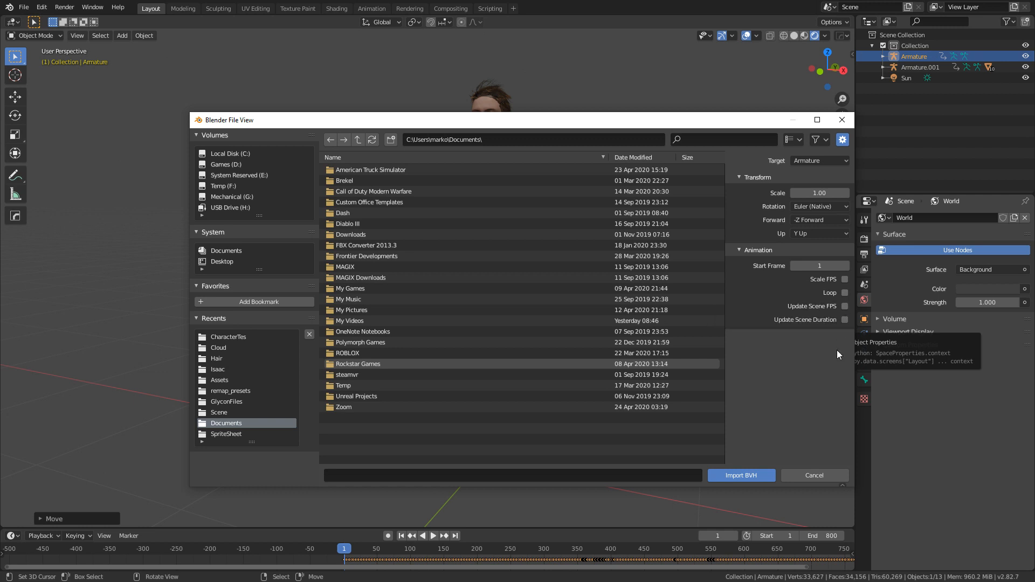
mouse_move(843, 305)
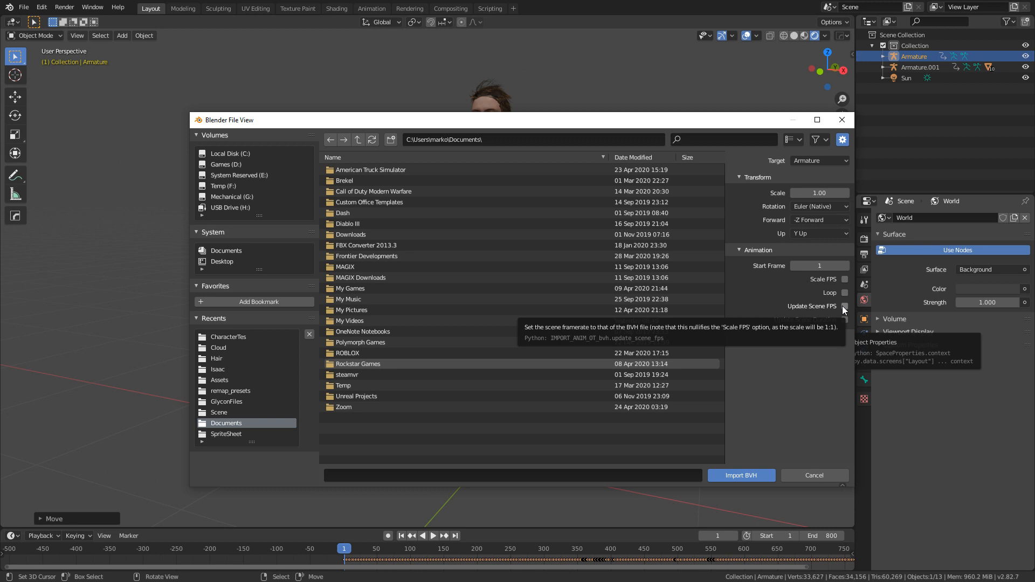
mouse_move(843, 326)
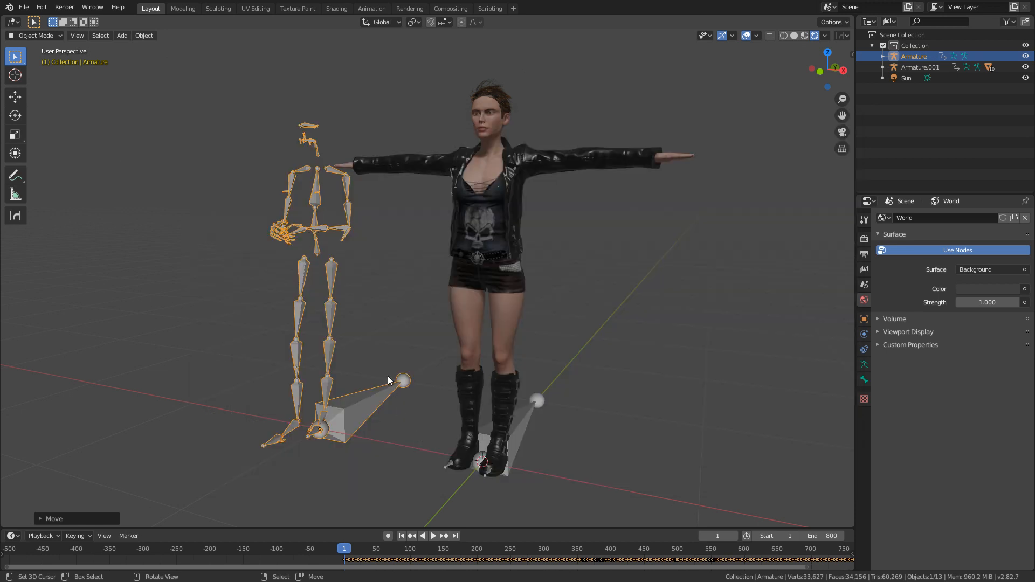
mouse_move(316, 224)
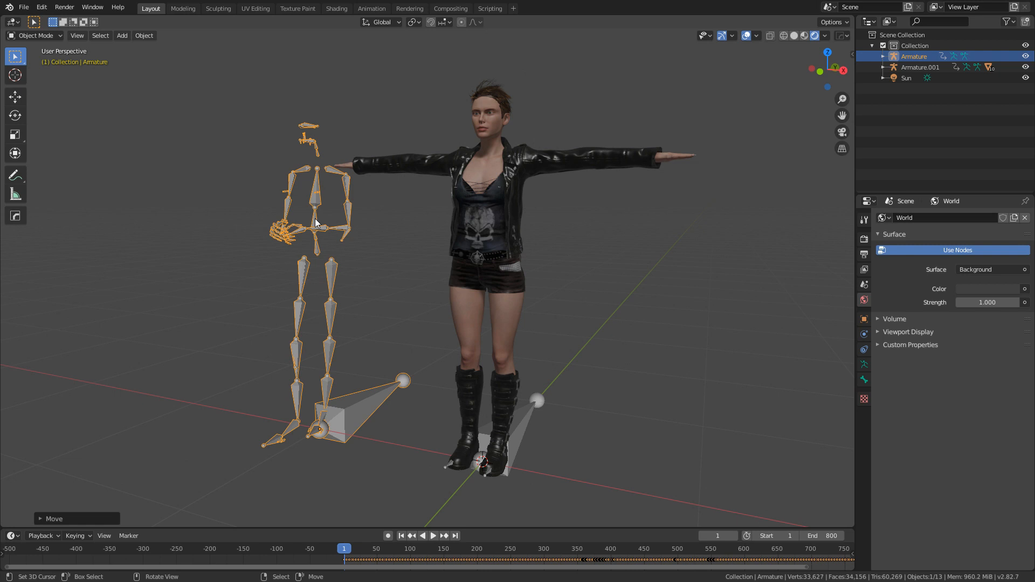
mouse_move(492, 194)
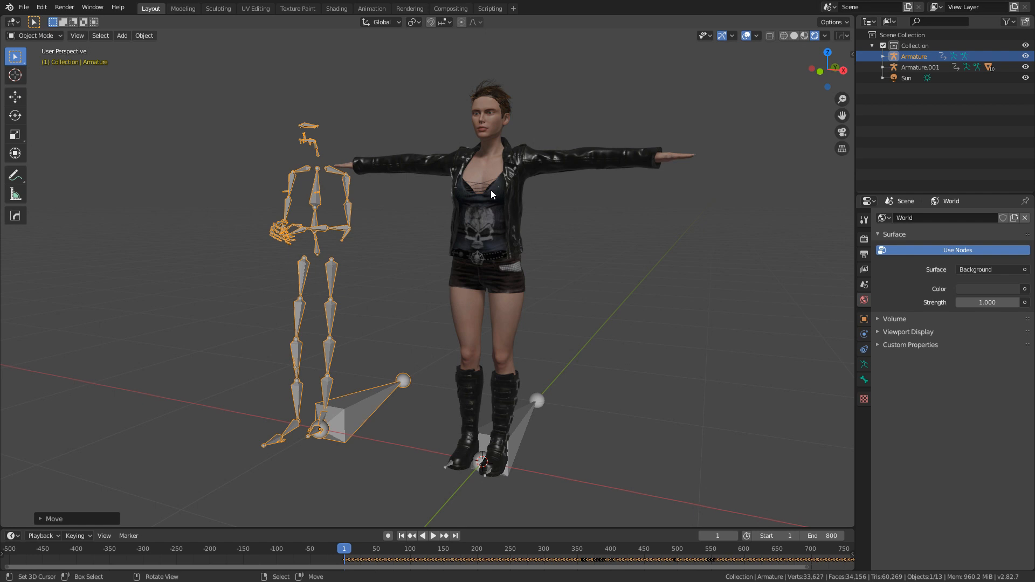
mouse_move(319, 269)
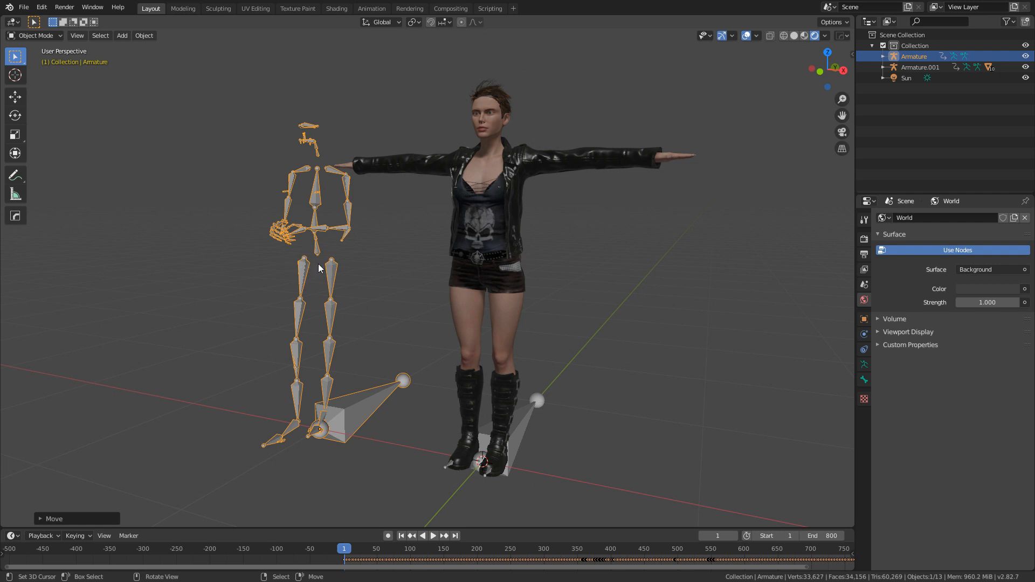
mouse_move(566, 410)
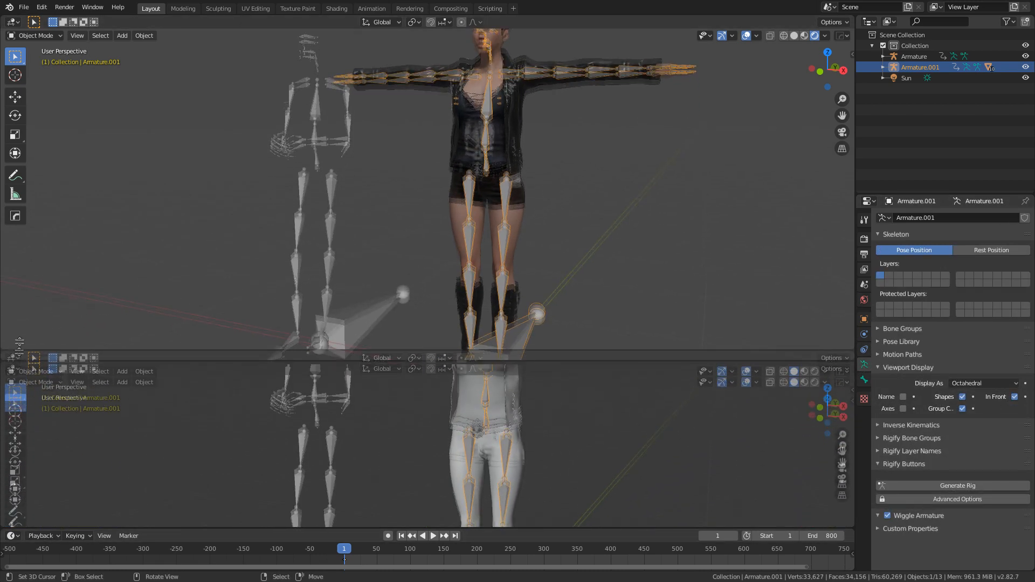
- Turn the lower area into a Dope Sheet with the mocap Armature active
left_click(13, 293)
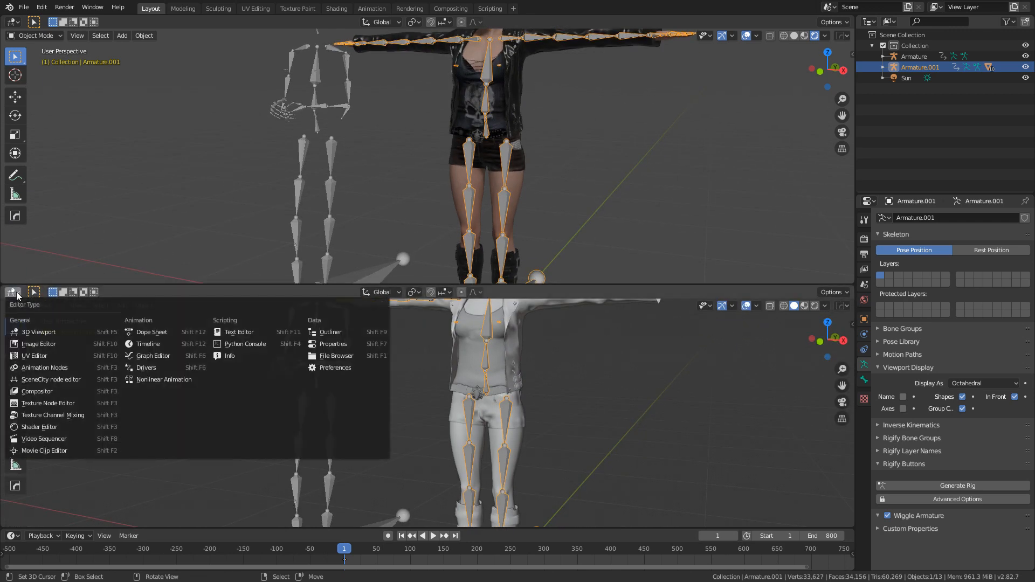
left_click(149, 331)
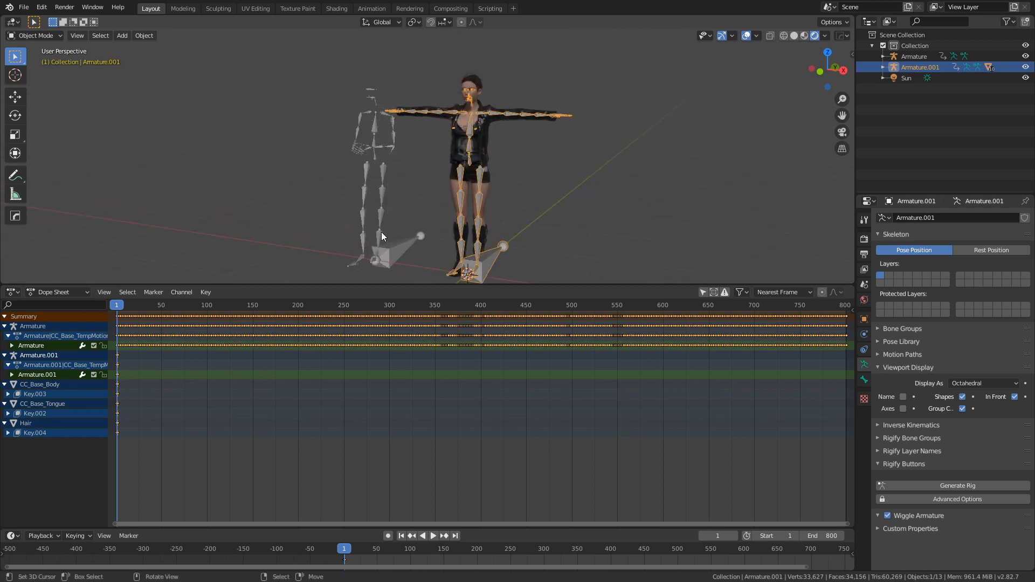
left_click(913, 56)
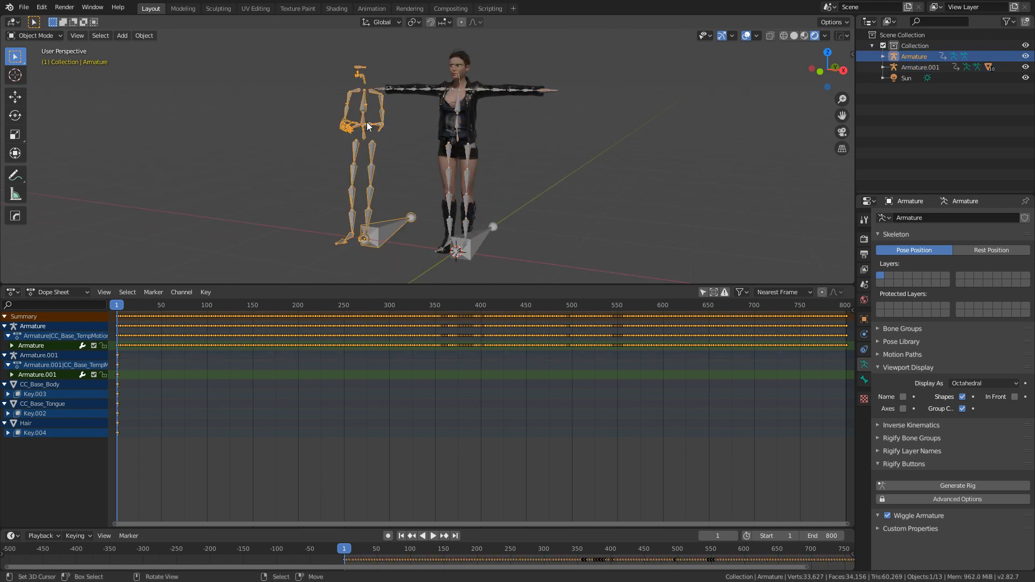
left_click(57, 292)
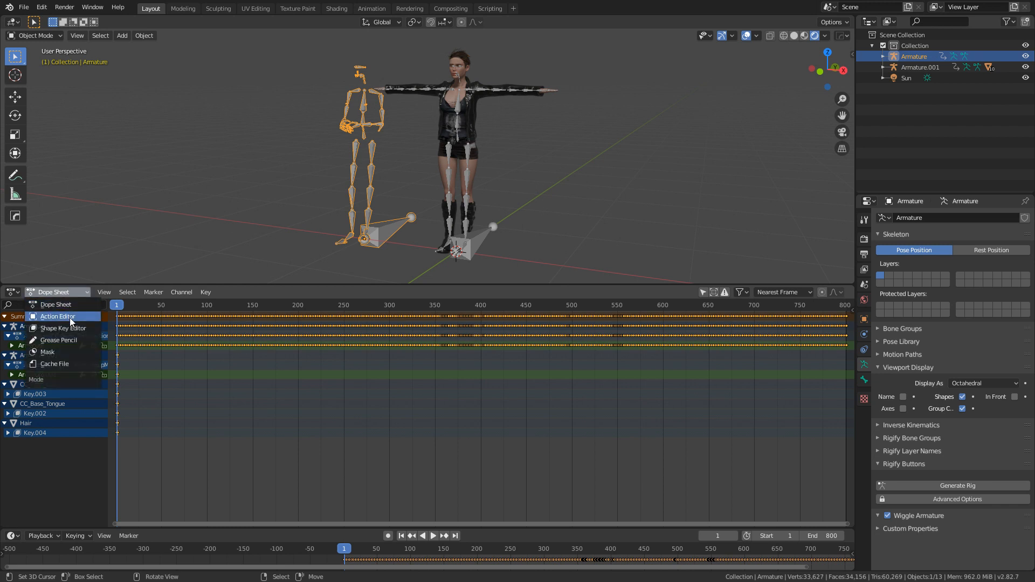
- Switch the lower area to the Action Editor and rename the mocap action to MotionChatting
left_click(56, 316)
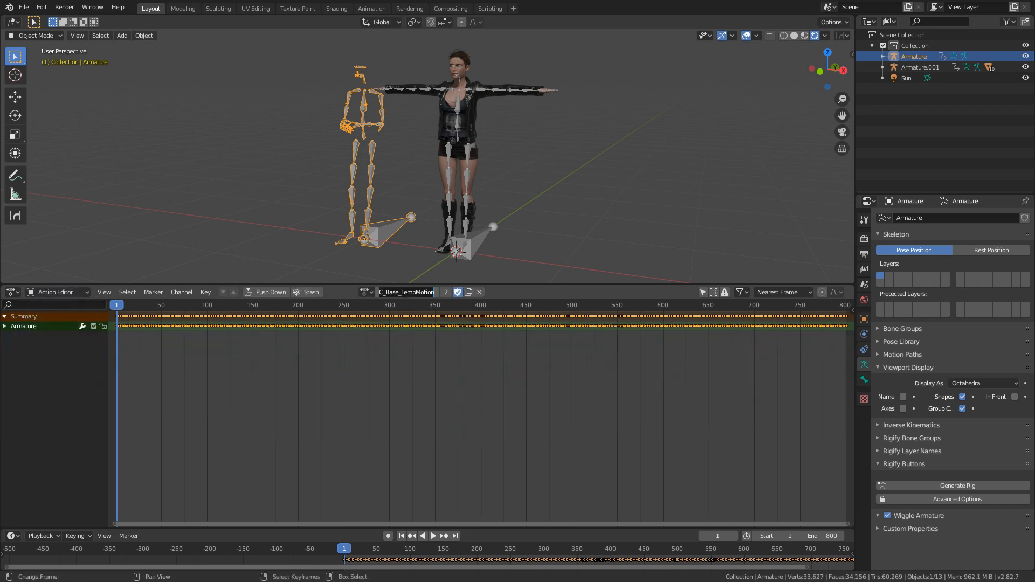
type("MotionC")
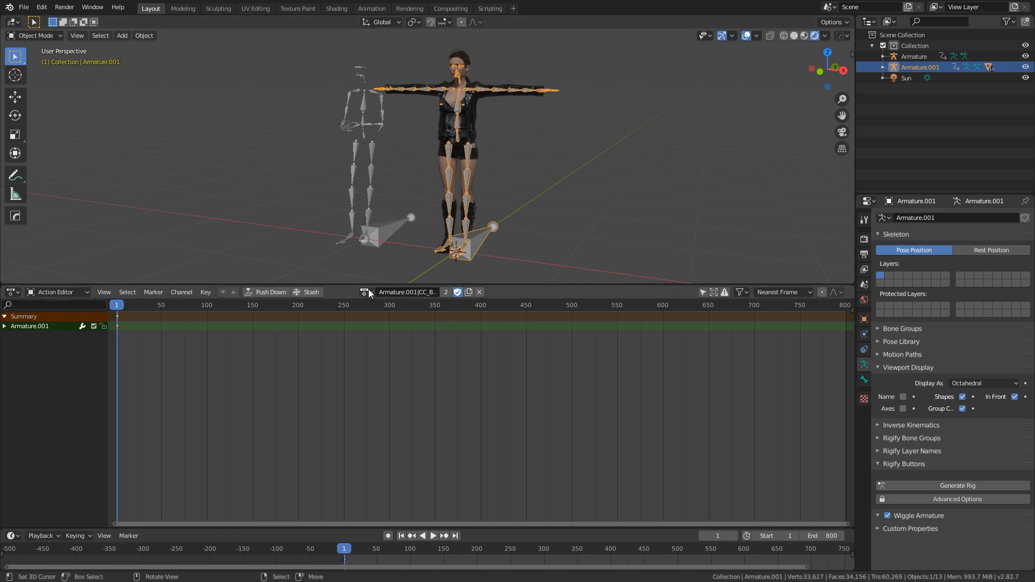
- Assign the MotionChatting action to Armature.001 and play the animation back
left_click(369, 293)
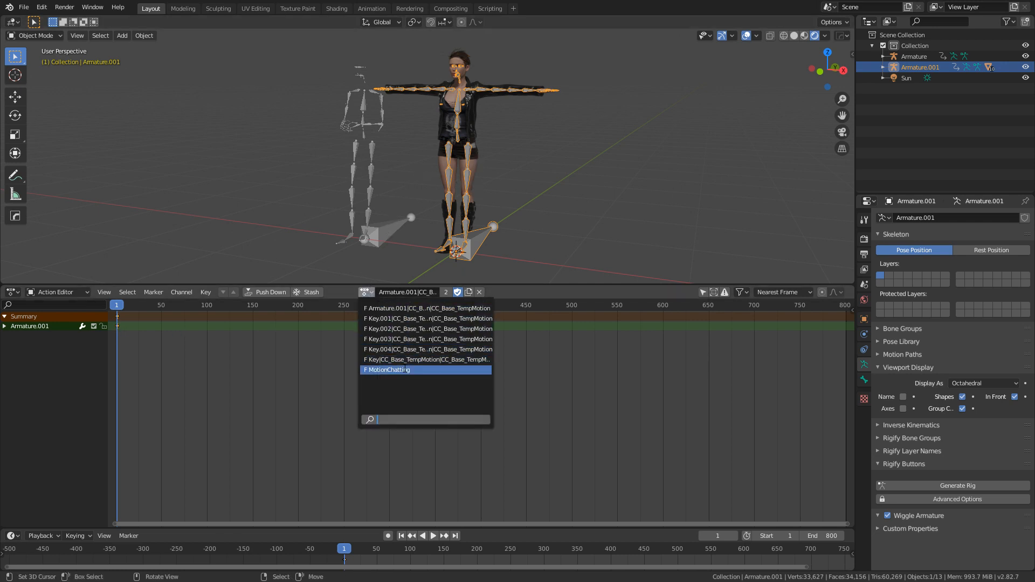
left_click(388, 370)
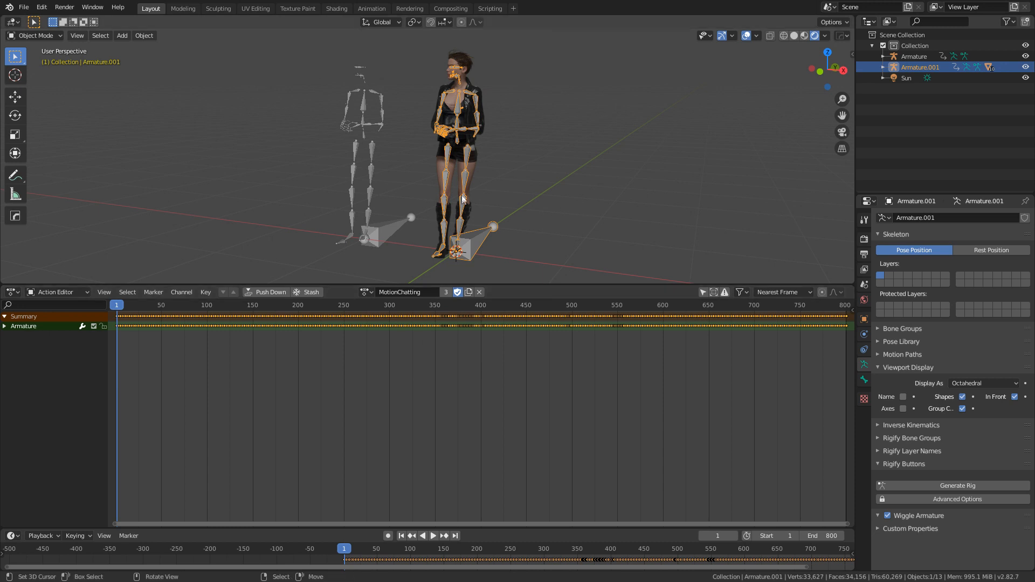
mouse_move(427, 185)
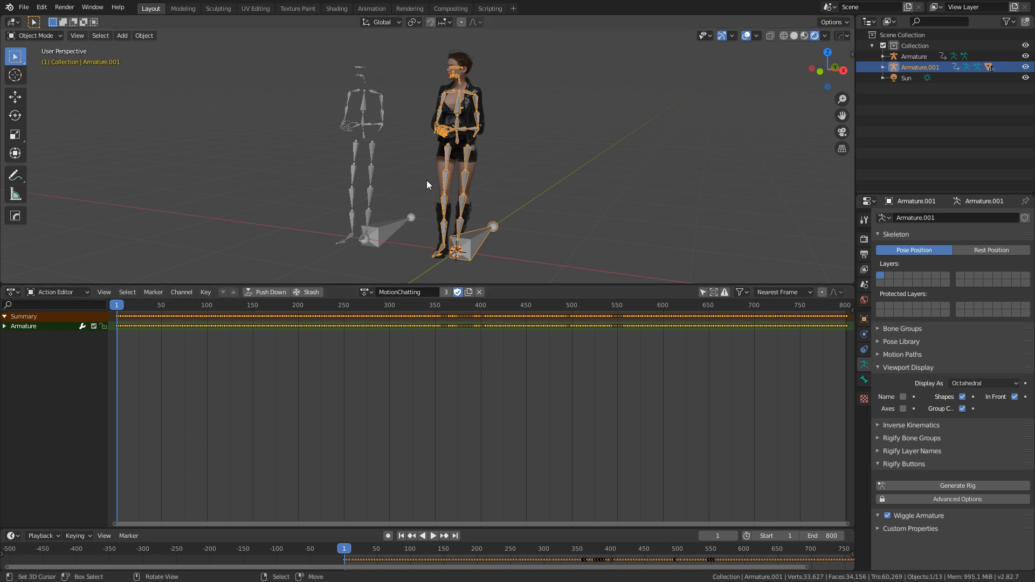
mouse_move(608, 159)
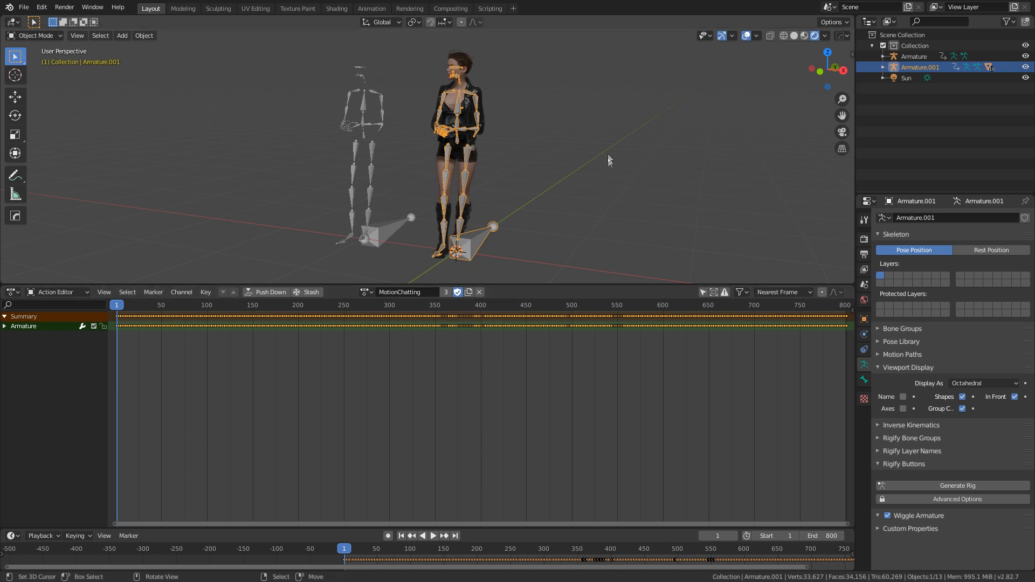
mouse_move(796, 45)
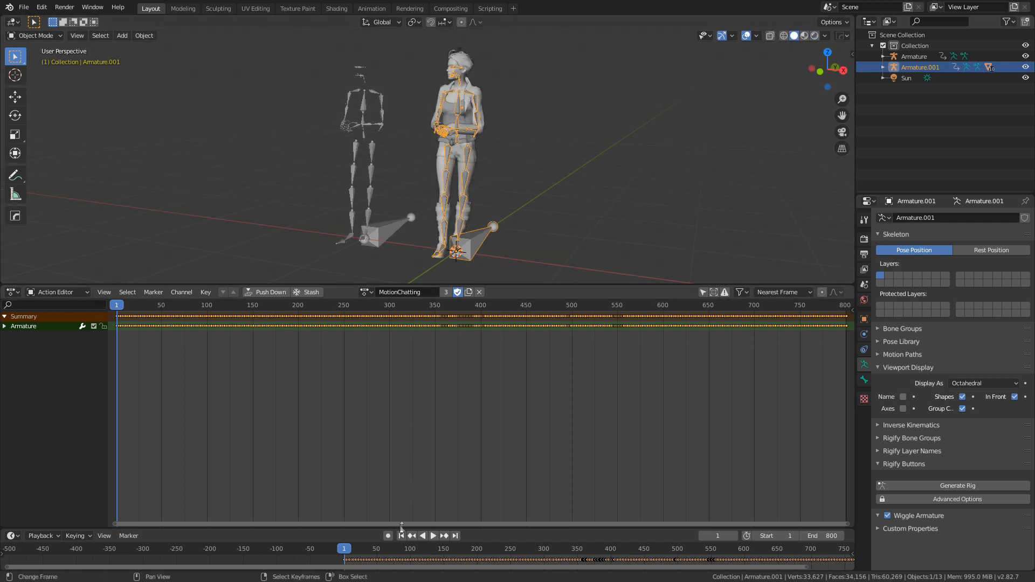
left_click(432, 537)
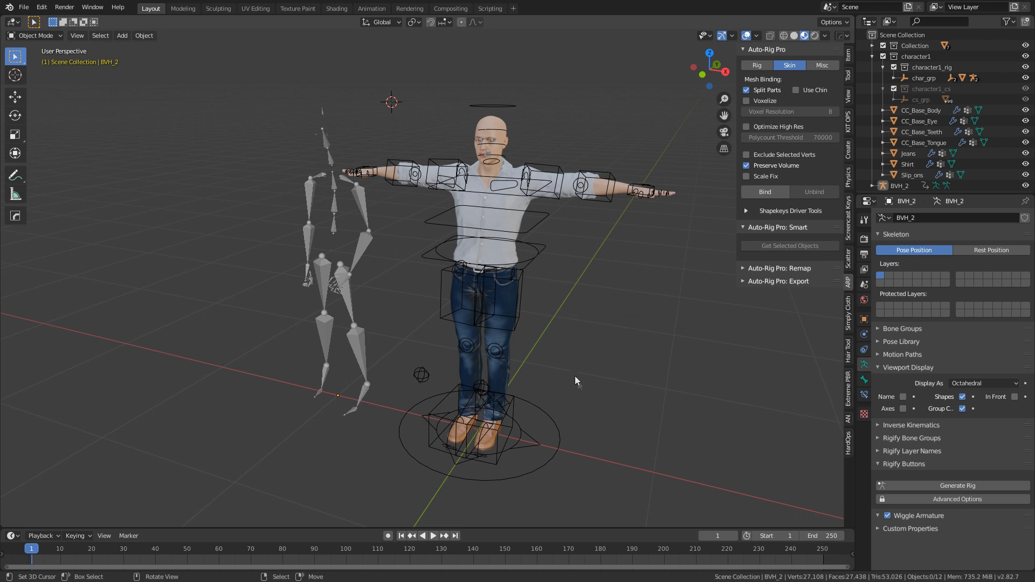
mouse_move(565, 379)
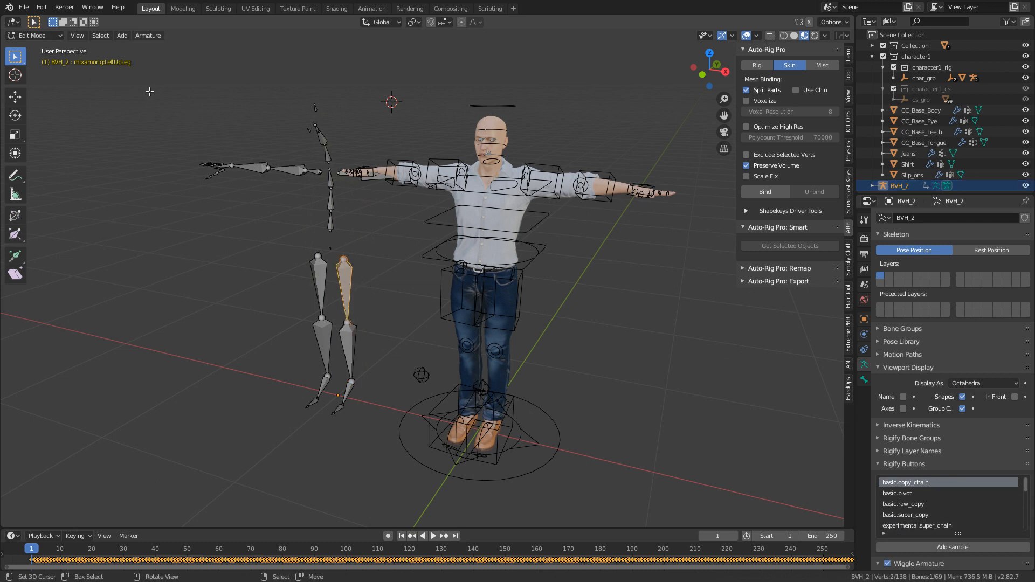
mouse_move(96, 78)
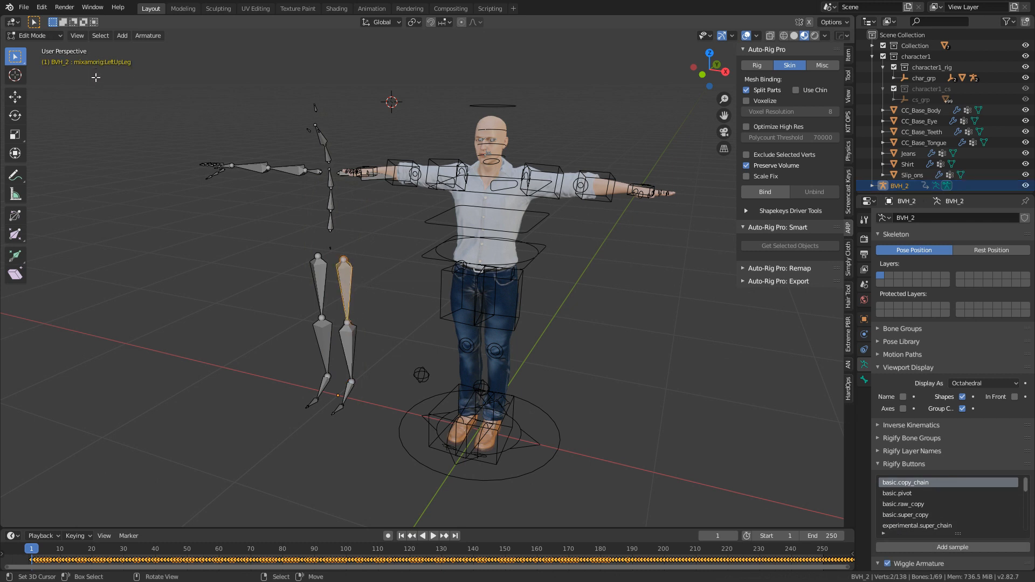
mouse_move(152, 132)
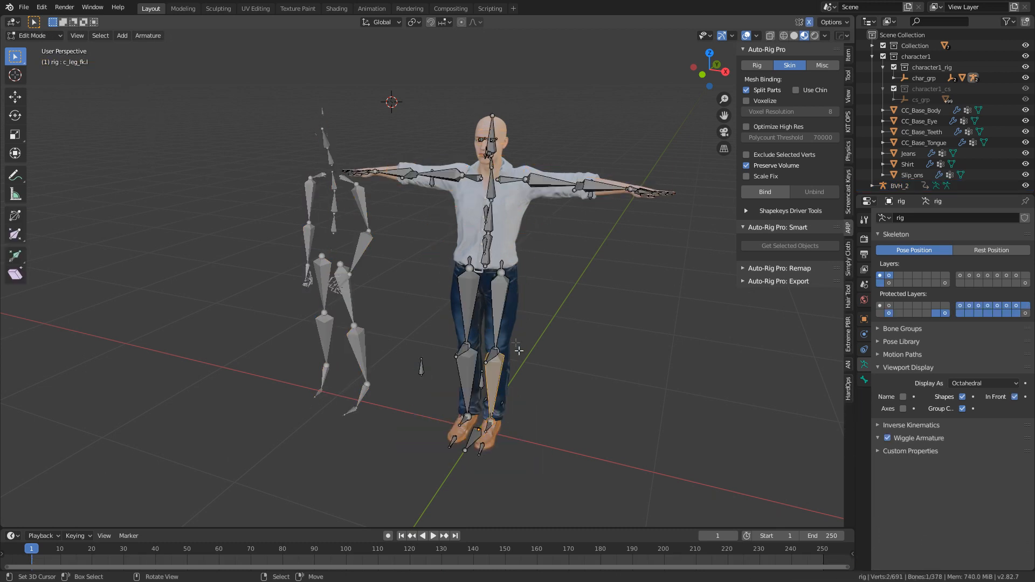
left_click(489, 377)
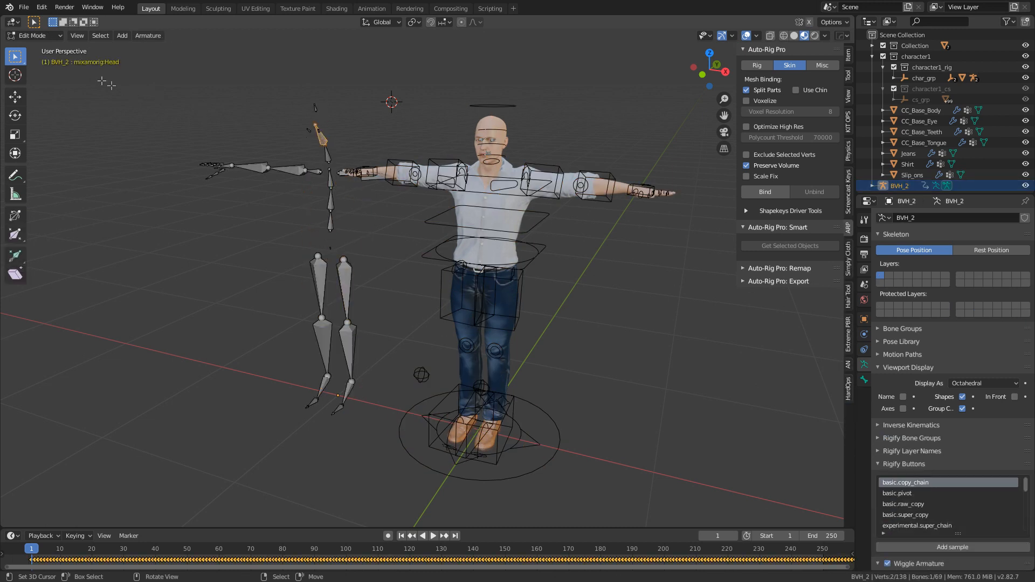
key("Tab")
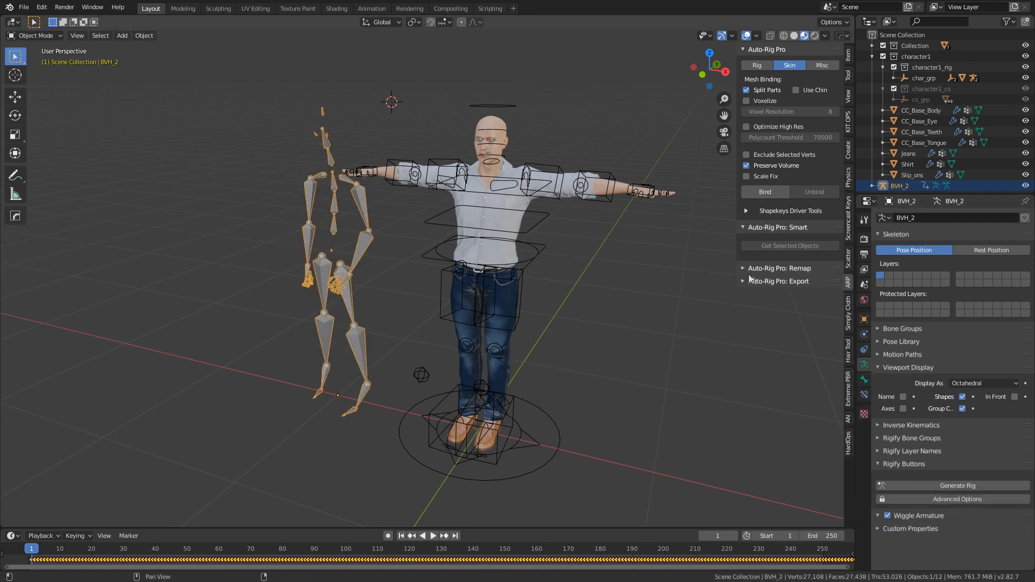
- In Auto-Rig Pro Remap, pick BVH_2 as source armature and the character rig as target
left_click(779, 268)
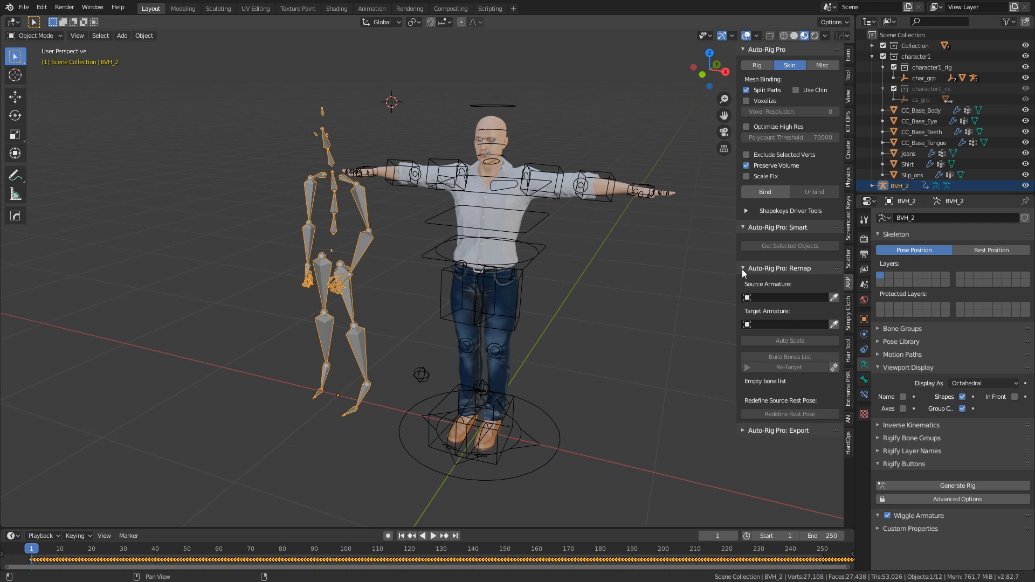
mouse_move(759, 312)
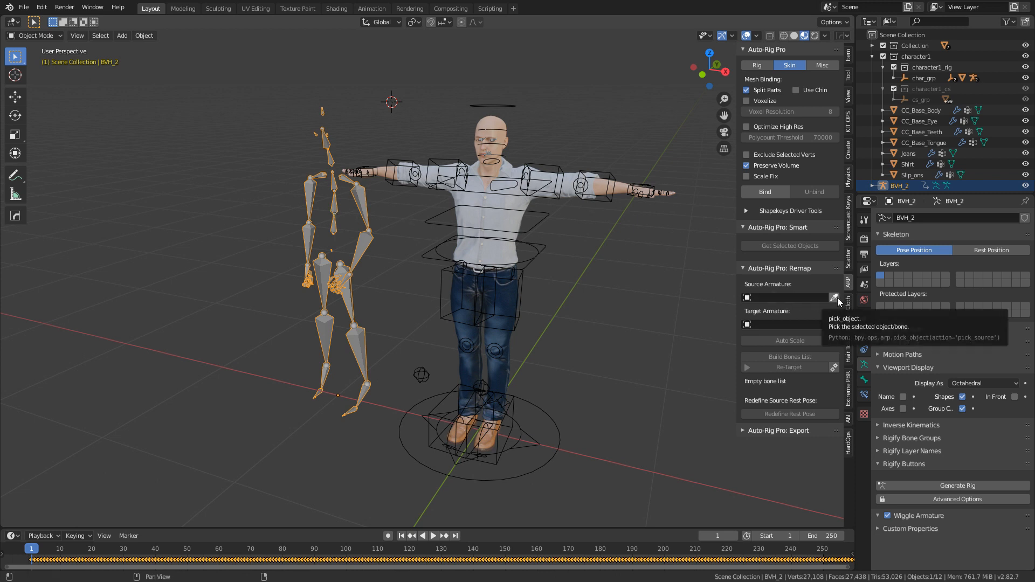
left_click(834, 297)
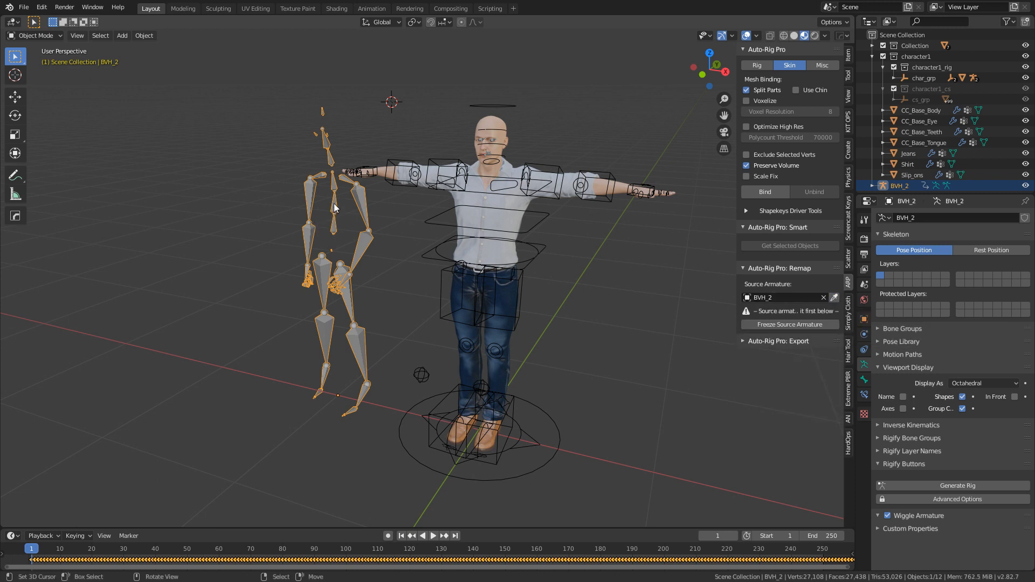
left_click(789, 325)
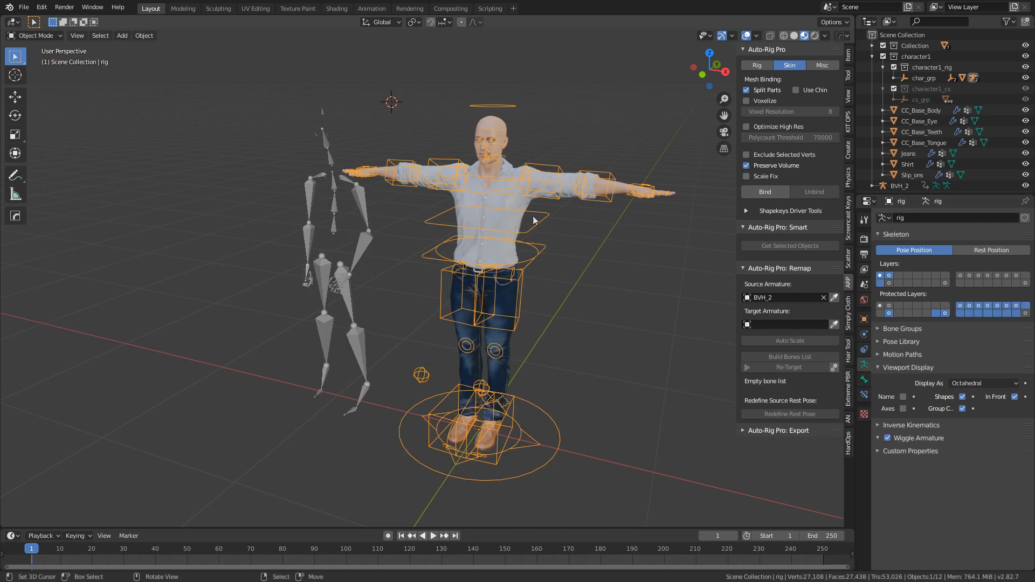
left_click(835, 325)
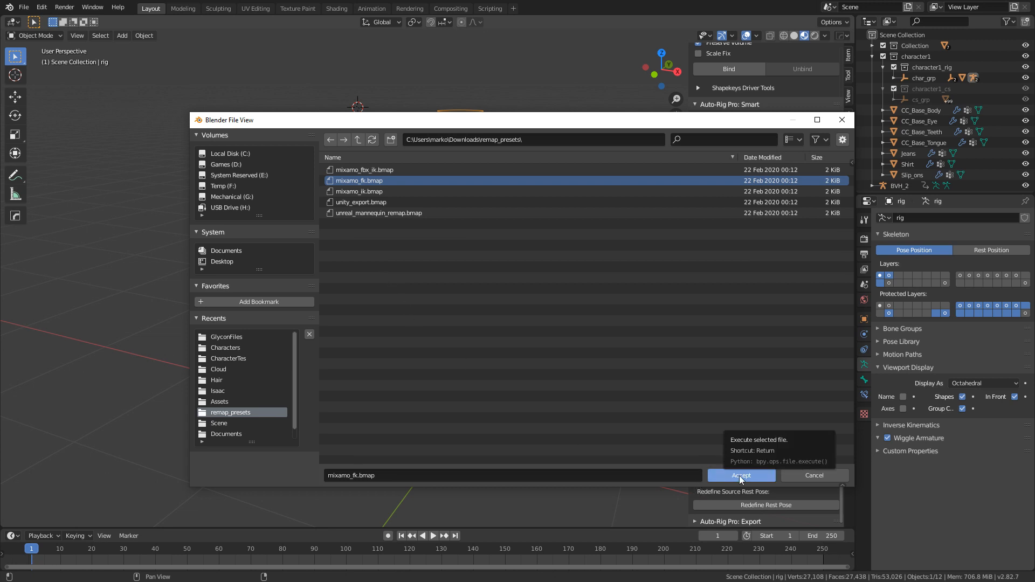
- Load the mixamo_fk.bmap remap preset into the Remap bone list
left_click(741, 475)
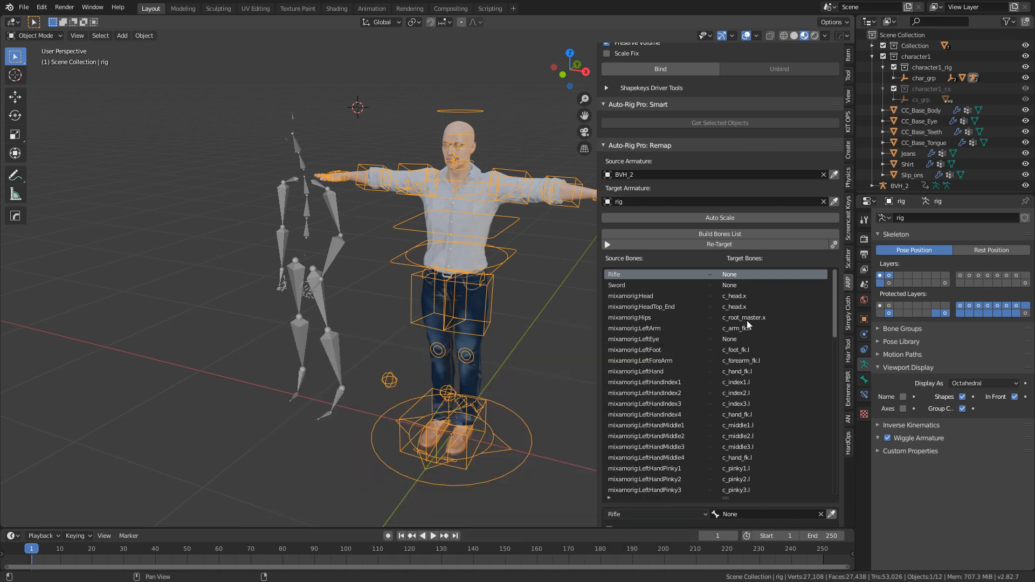
mouse_move(740, 323)
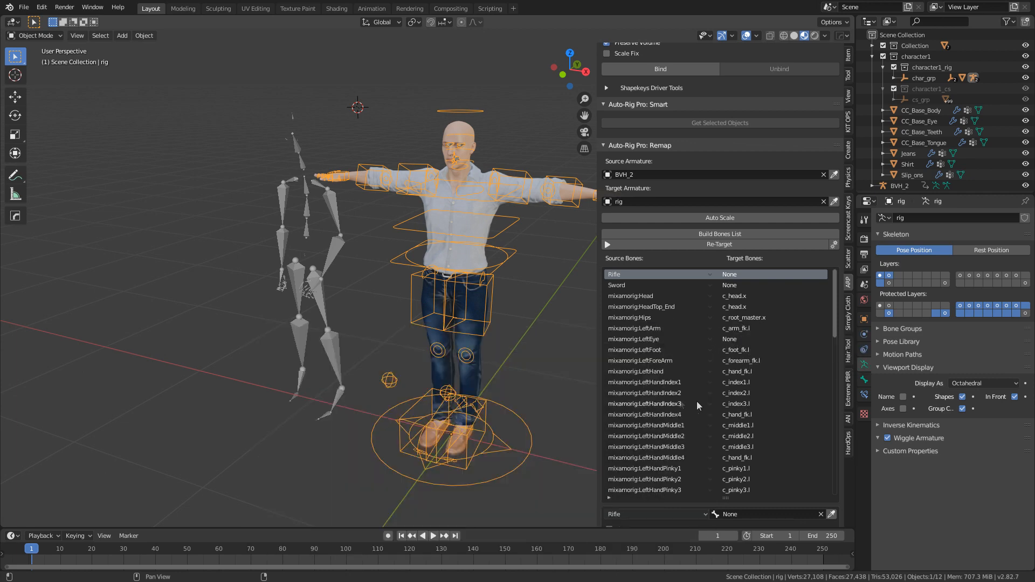
- Scroll the Source/Target bones list to review the mixamorig-to-rig mapping
scroll("down", 3)
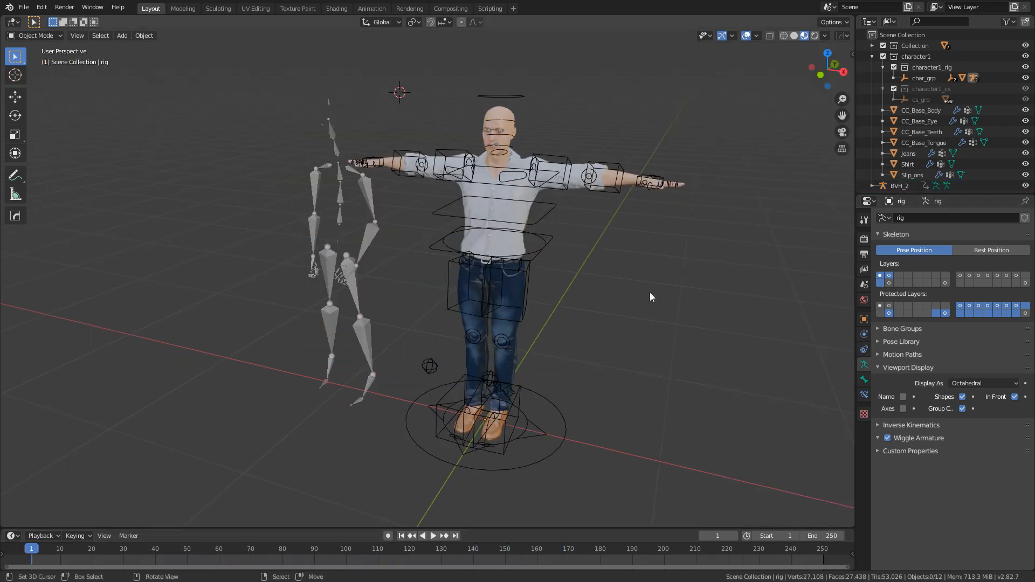
mouse_move(702, 302)
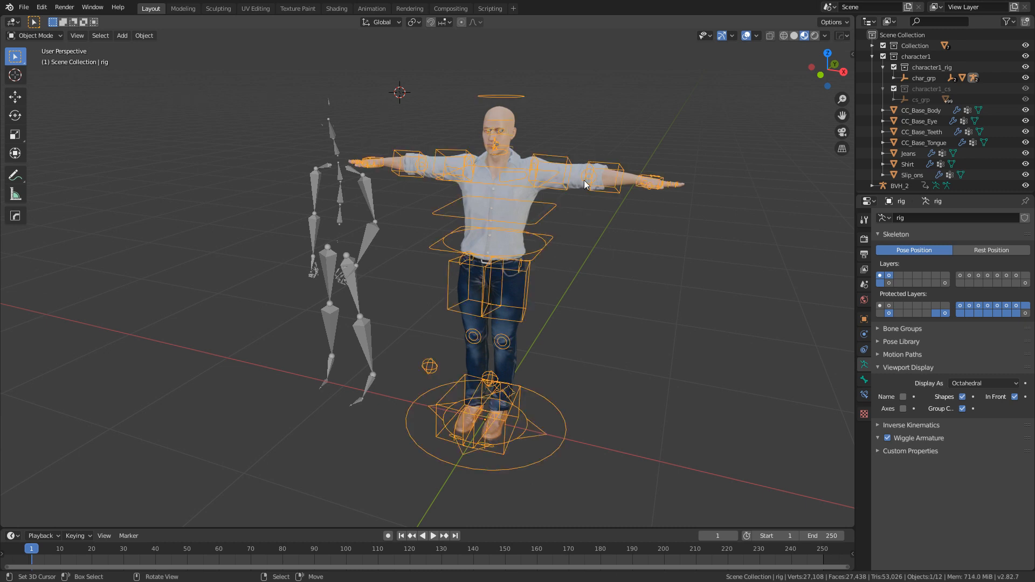
mouse_move(592, 217)
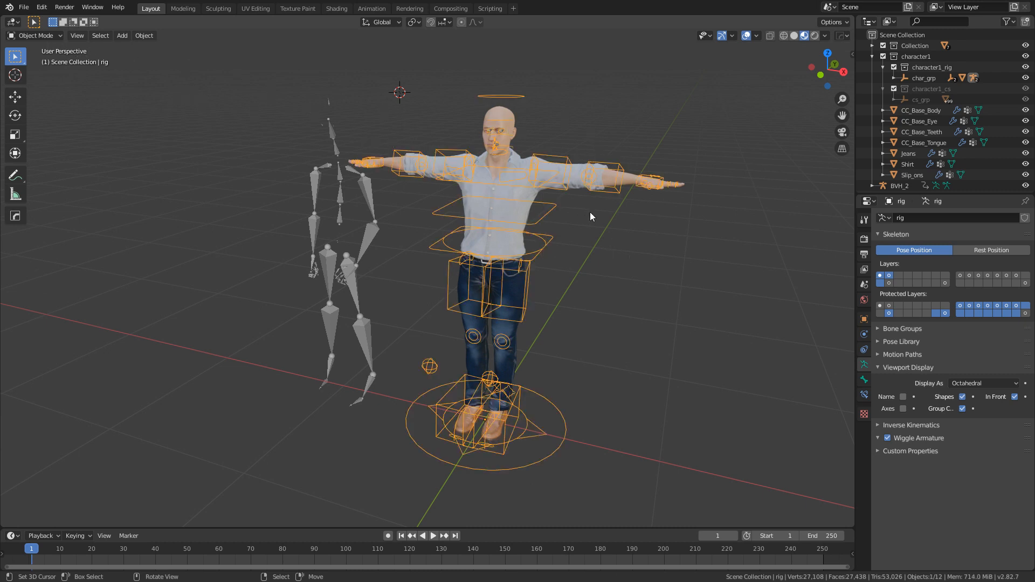
- Put the character rig into Pose Mode
left_click(37, 35)
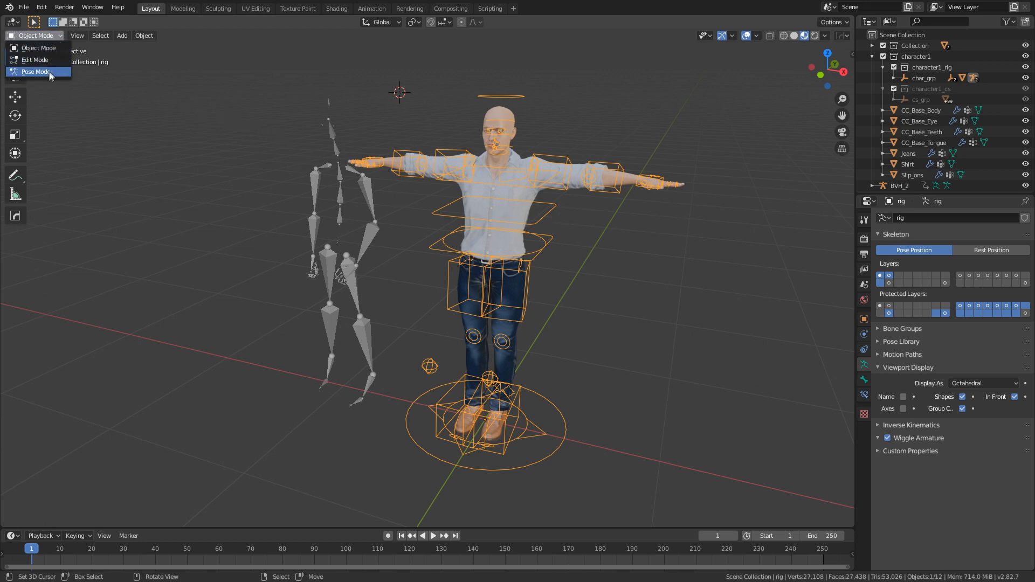
left_click(35, 71)
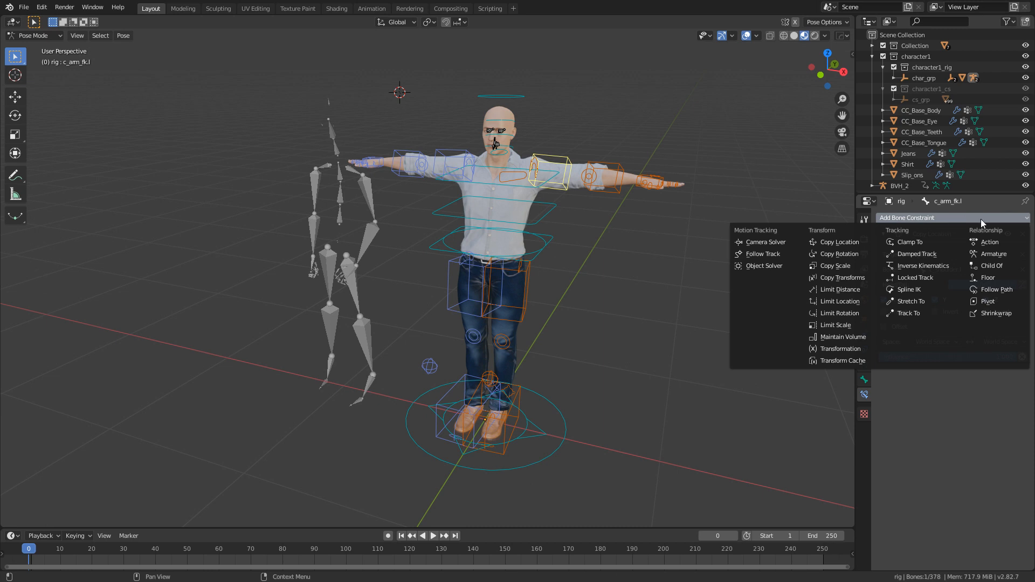
- Add a Copy Rotation constraint on c_arm_fk.l targeting BVH_2
left_click(839, 242)
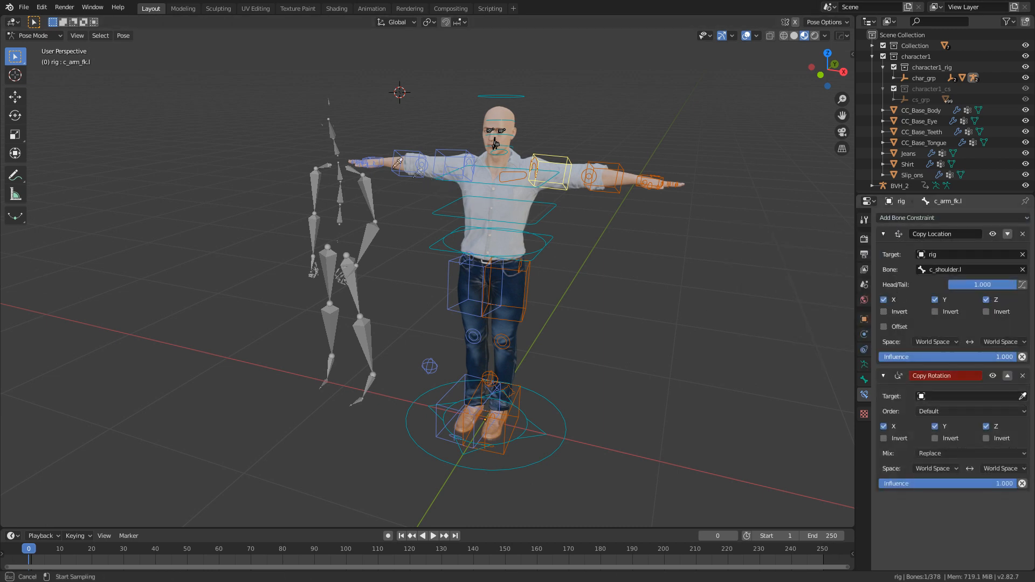
left_click(967, 396)
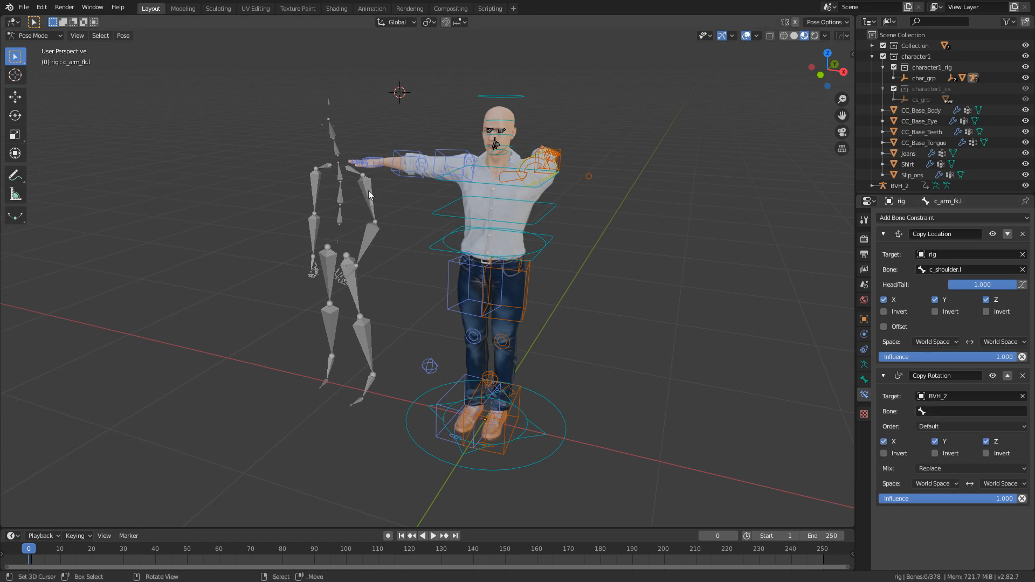
- Return to object mode, reselect the rig and re-enter pose mode for the forearm bone
left_click(33, 34)
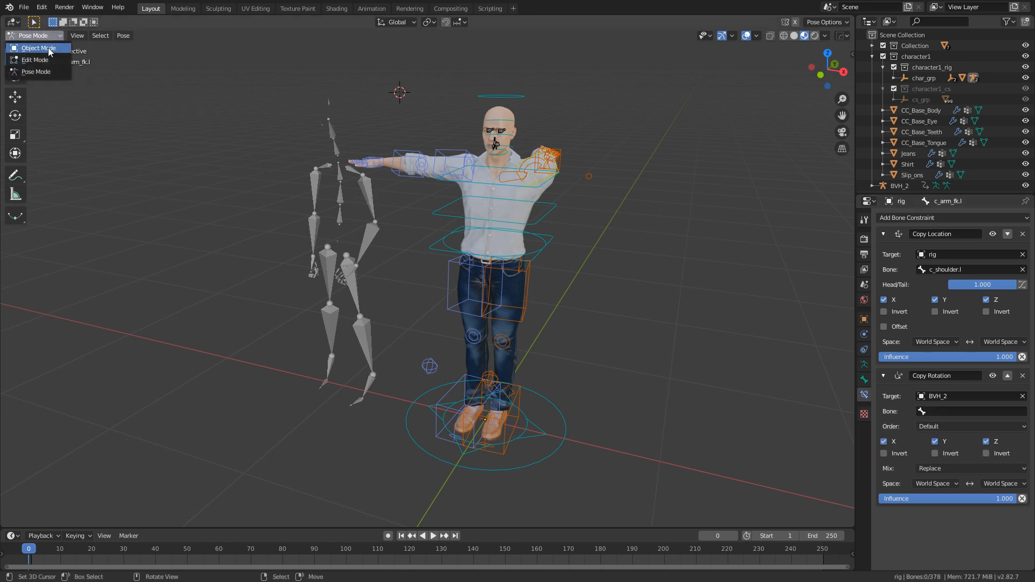
left_click(38, 48)
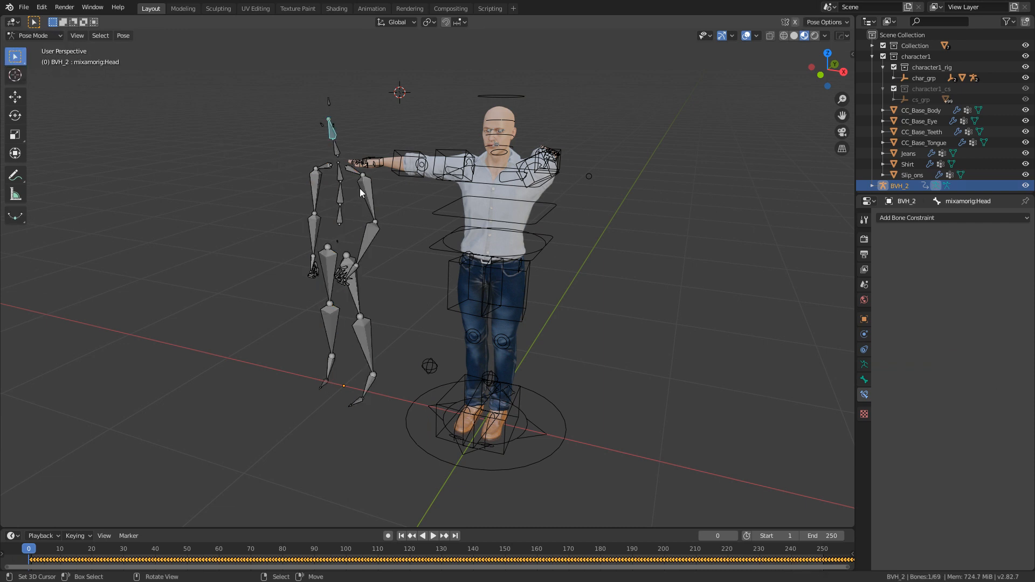
left_click(363, 198)
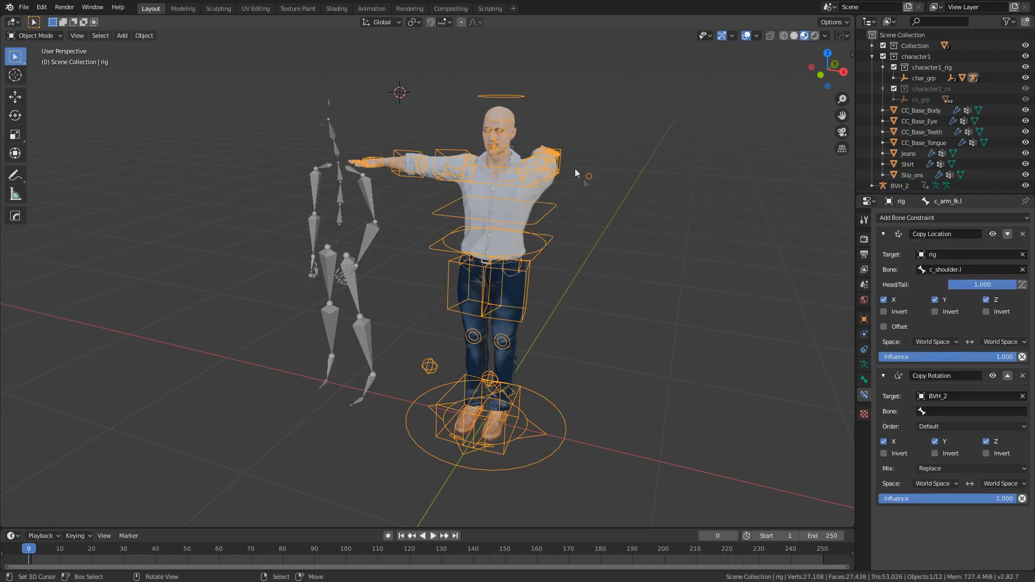
left_click(37, 35)
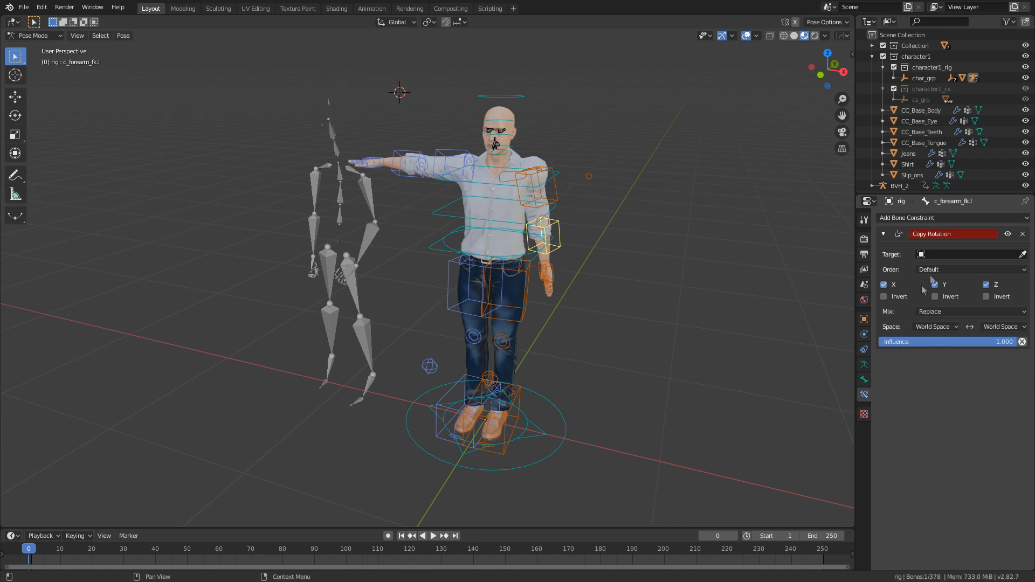
- Set the forearm's Copy Rotation target to BVH_2 bone mixamorig:LeftForeArm
left_click(967, 254)
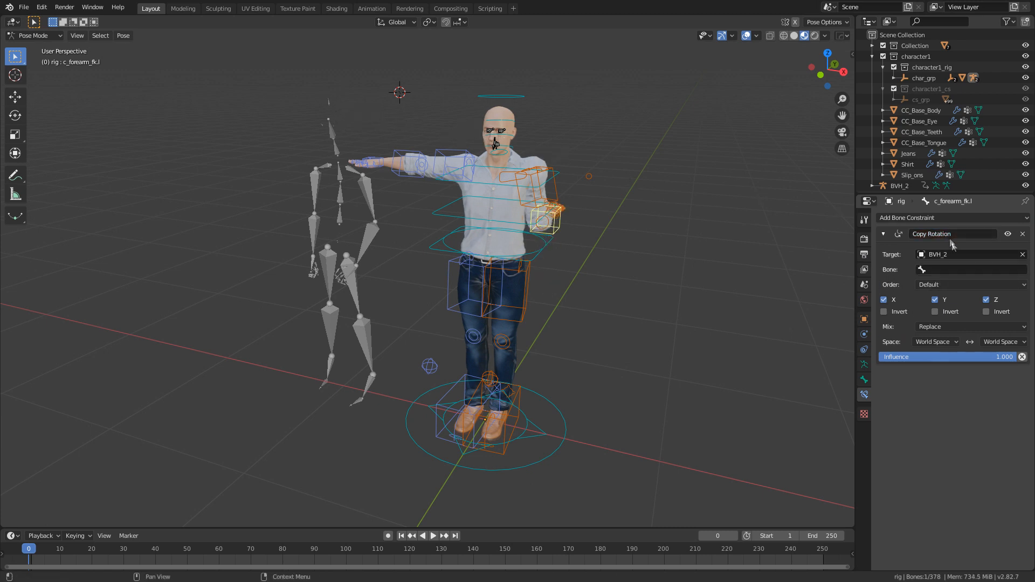
left_click(964, 270)
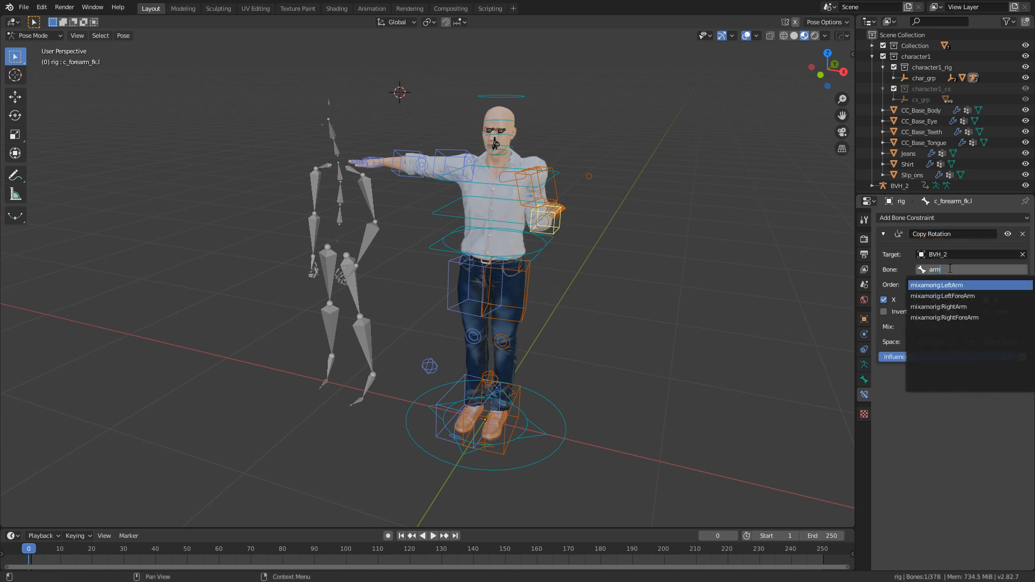
left_click(942, 296)
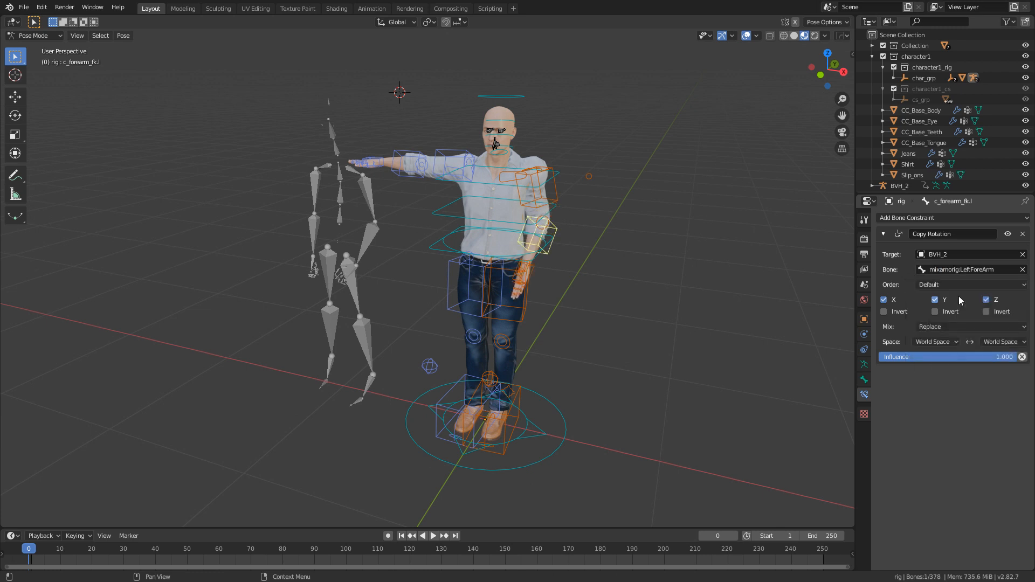
mouse_move(508, 199)
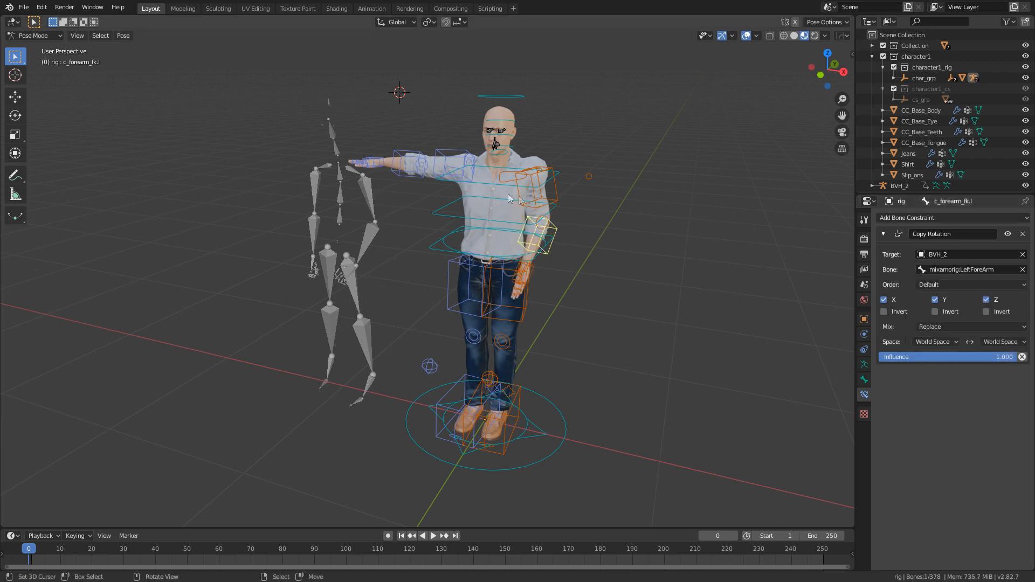
- Add a Copy Rotation constraint to c_shoulder.l targeting BVH_2's mixamorig:LeftShoulder bone
left_click(951, 217)
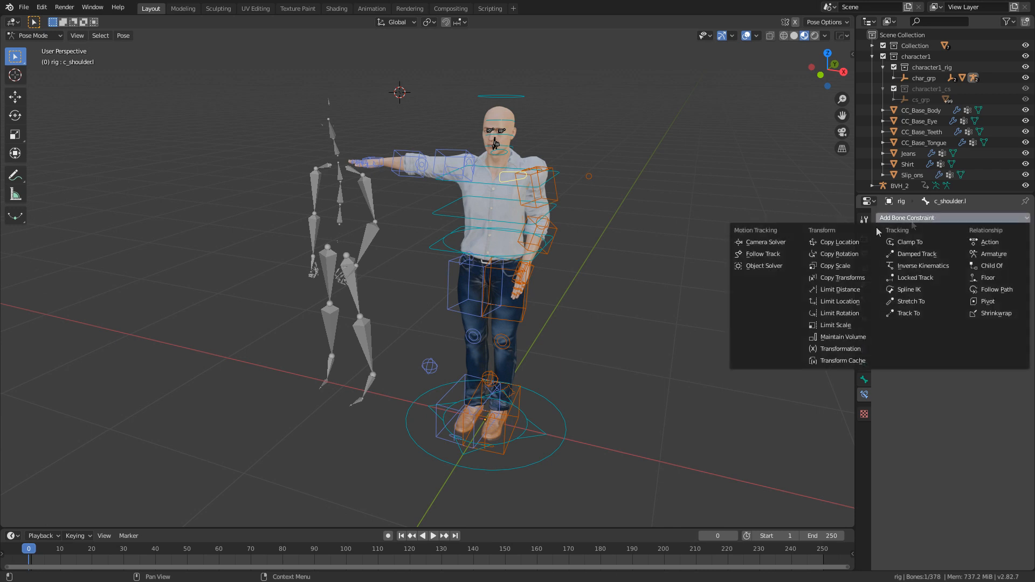
left_click(840, 253)
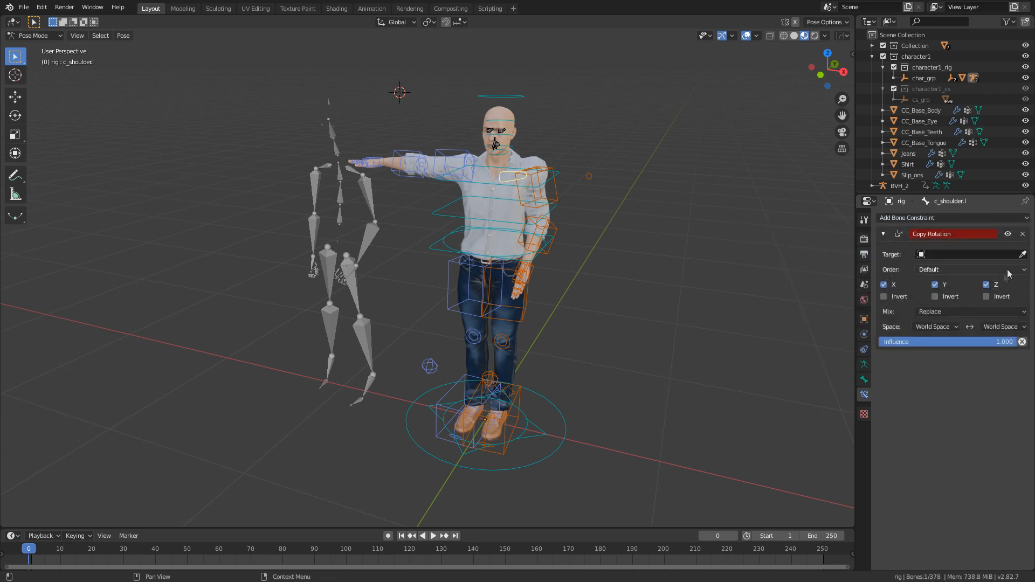
left_click(967, 255)
type("c")
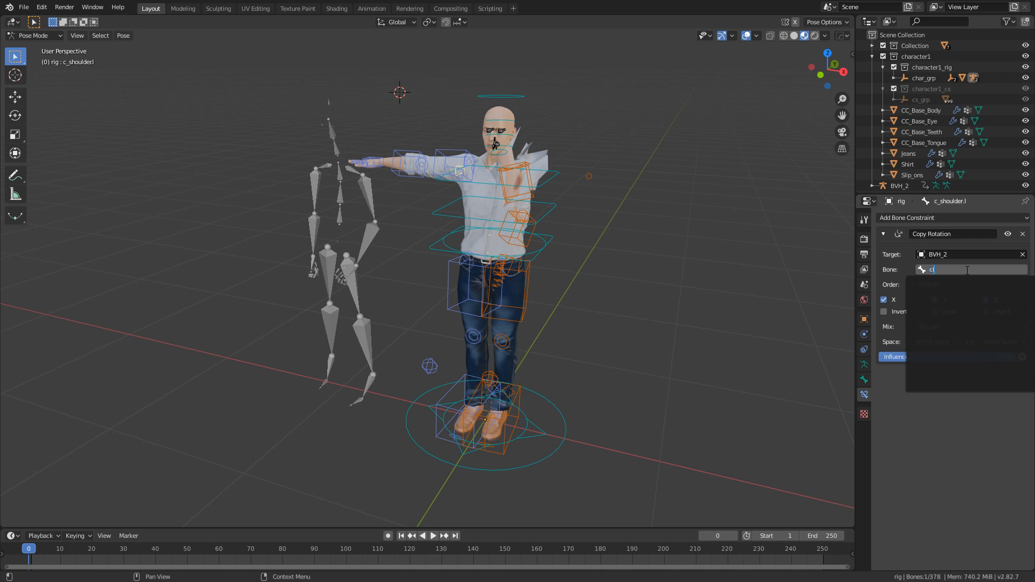
type("sh")
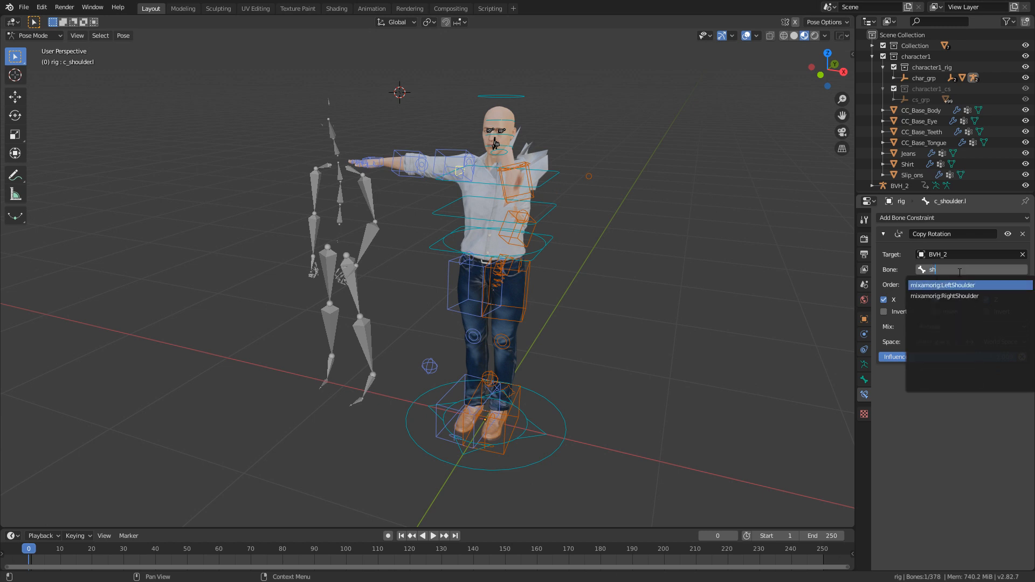
left_click(943, 285)
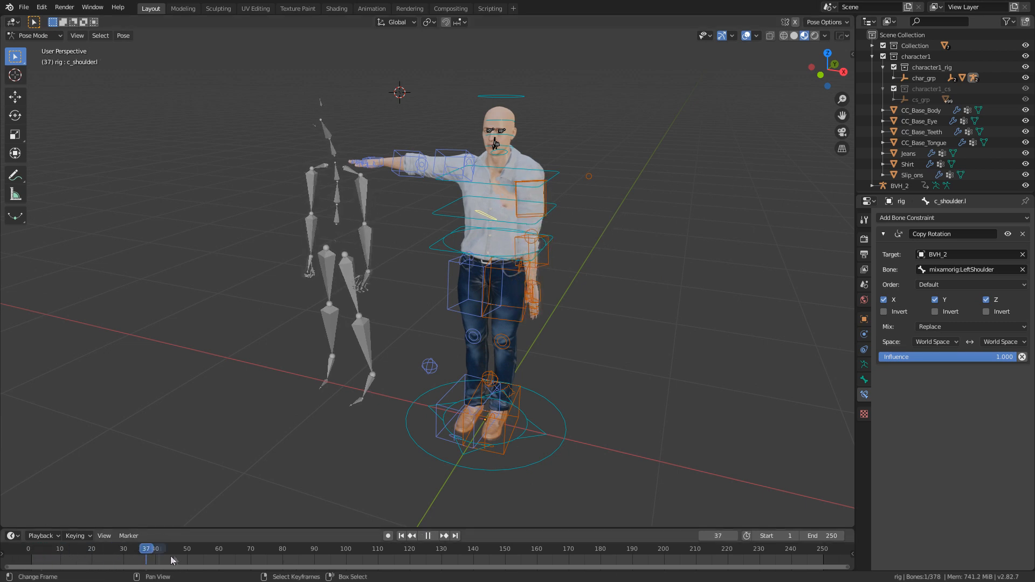
- Scrub the timeline to check the left arm follows the mocap, landing on frame 157
left_click(435, 549)
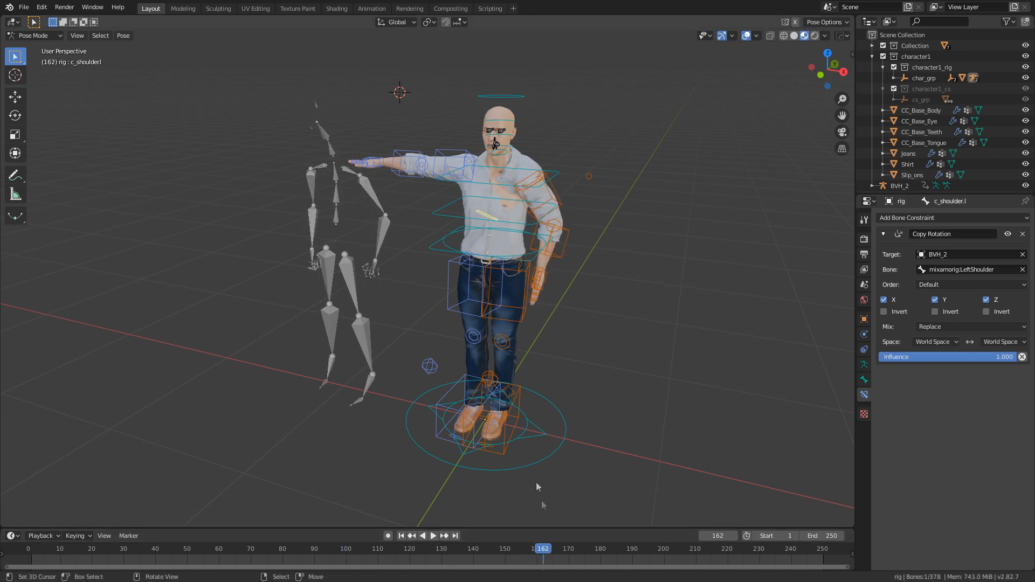
left_click(529, 548)
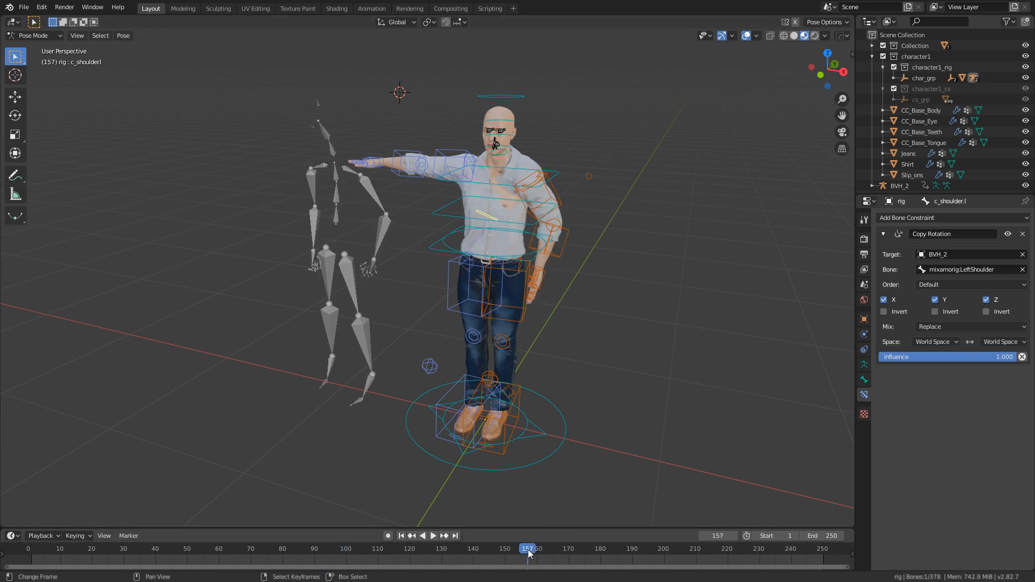